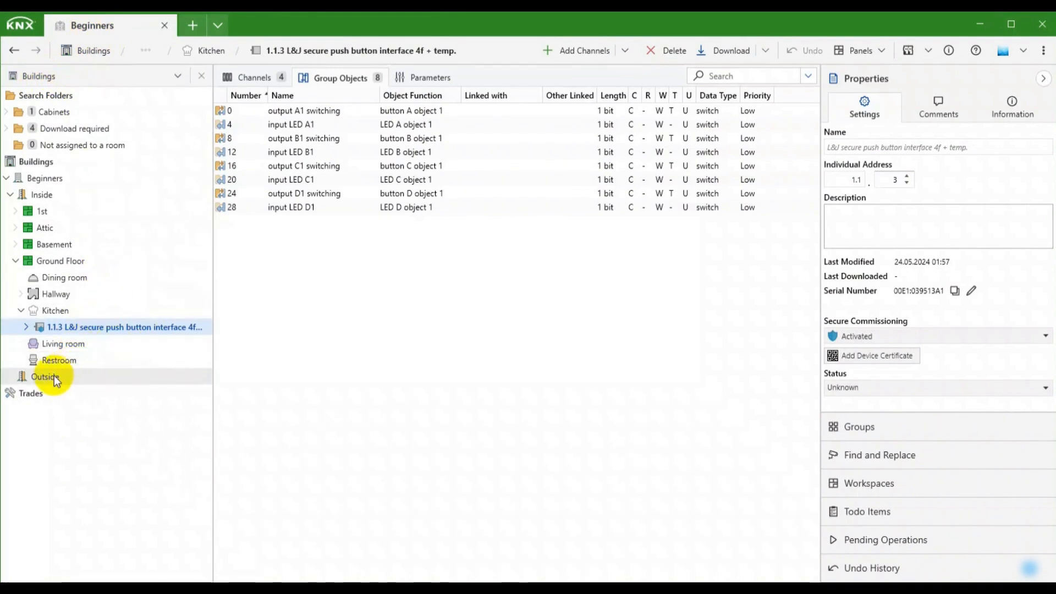
Add Terrace and Garage rooms under Outside, using the Terrace/Balcony room type.
right_click(45, 375)
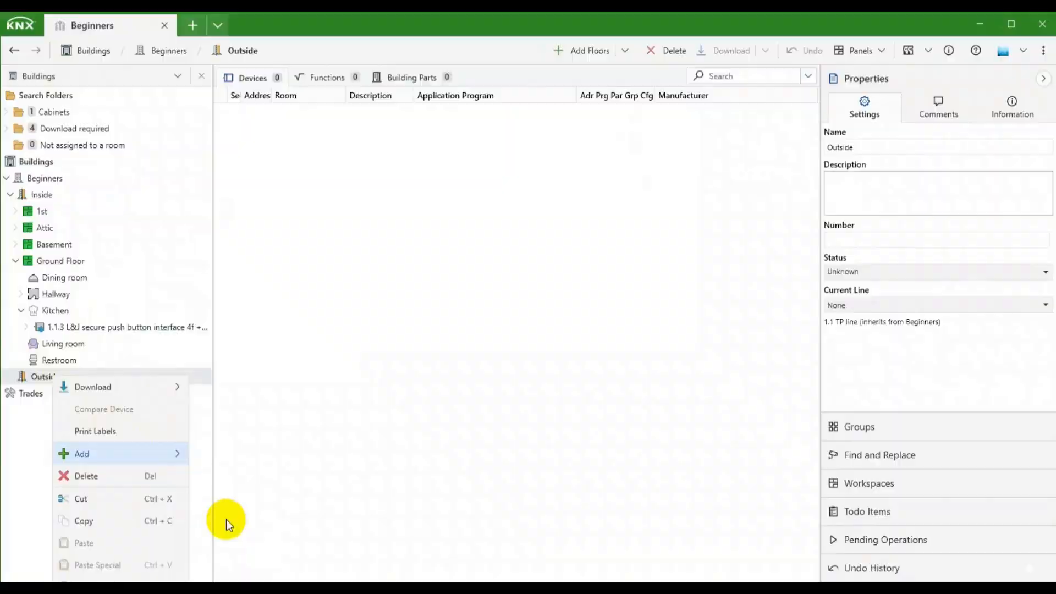
click(81, 453)
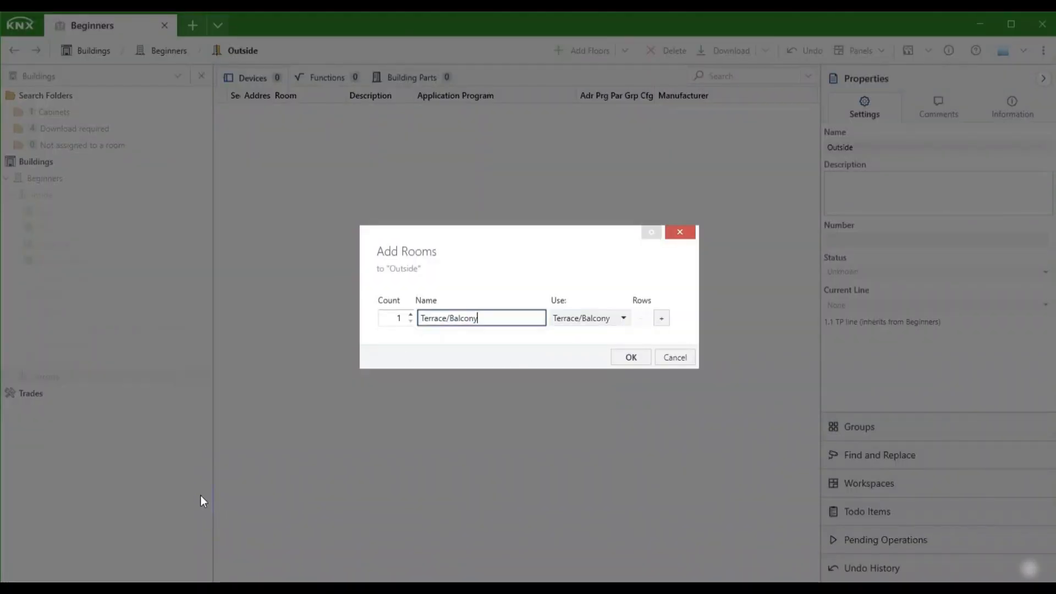
click(629, 357)
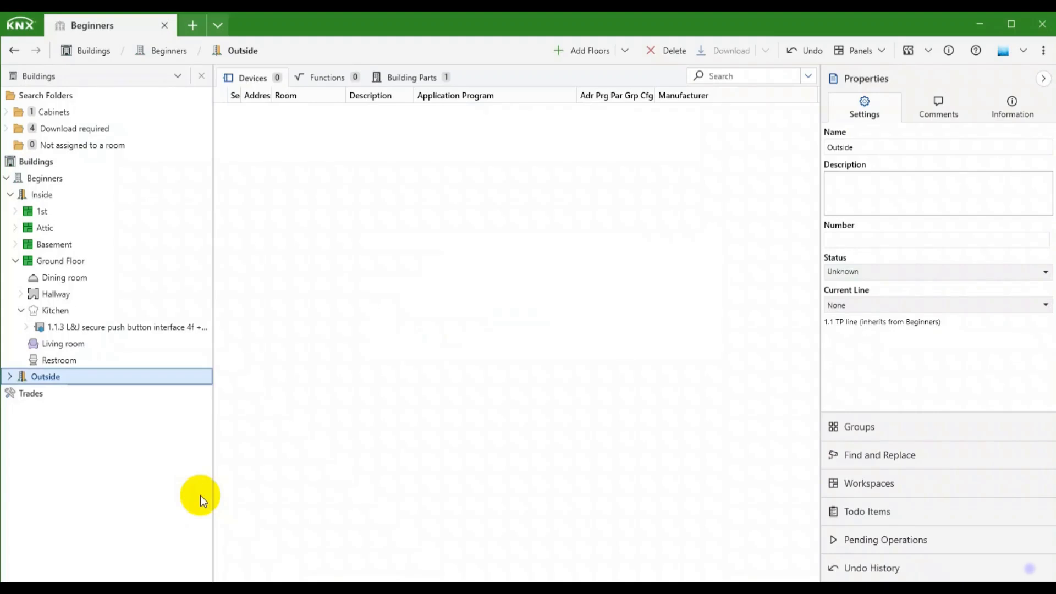
right_click(45, 376)
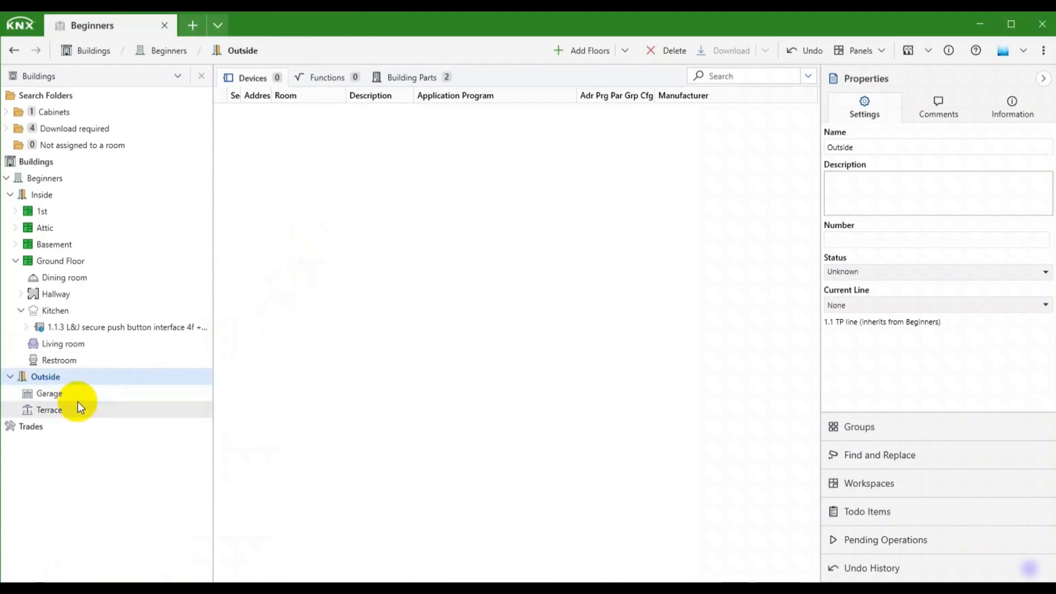
click(49, 393)
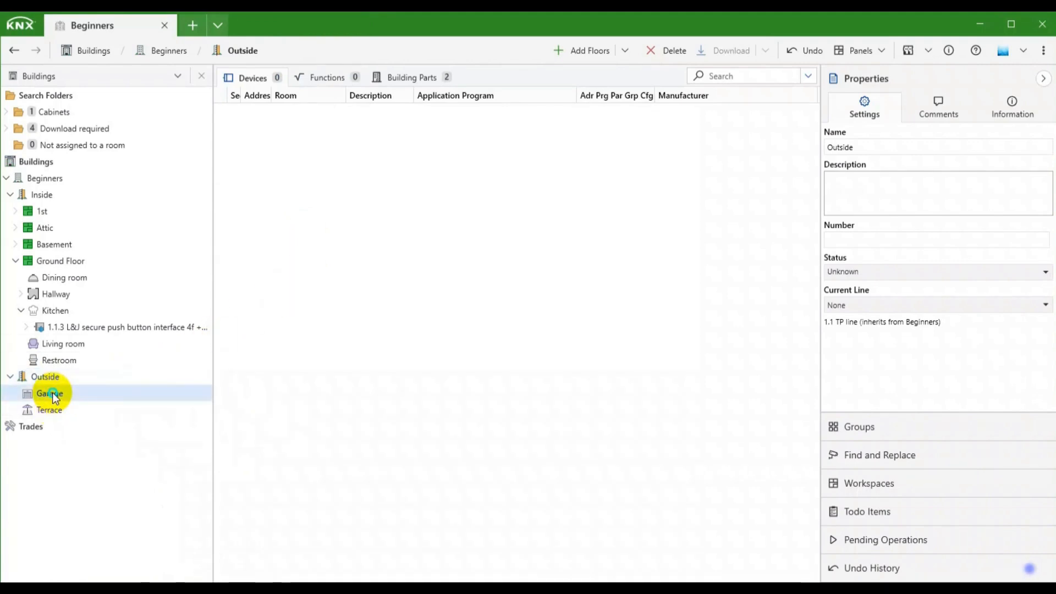
Add the B.E.G. RC-plus-next motion detector (93528) to Garage as 1.1.5, certificate deferred.
right_click(49, 393)
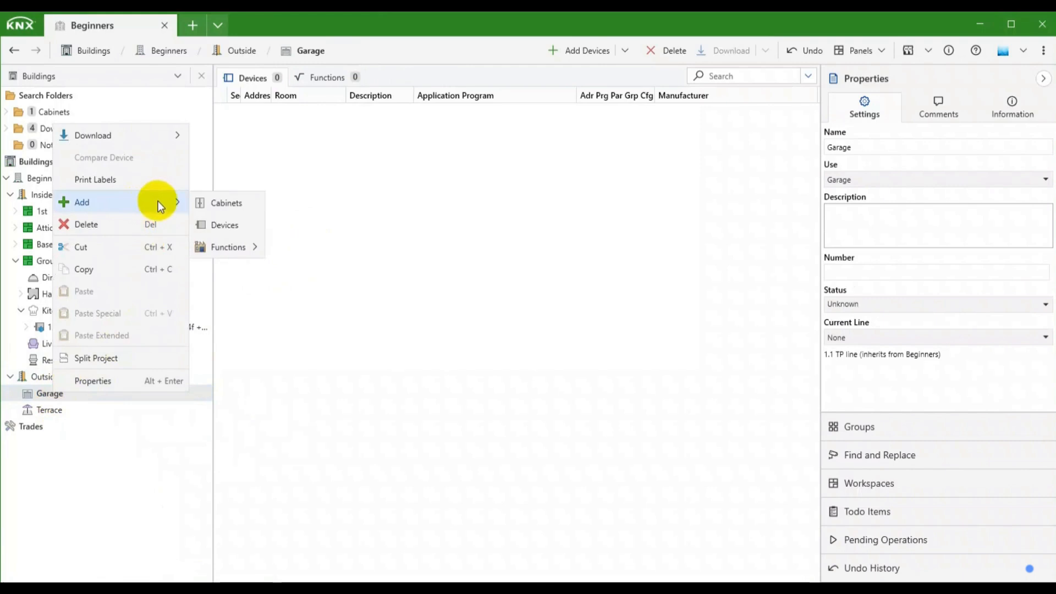
click(224, 225)
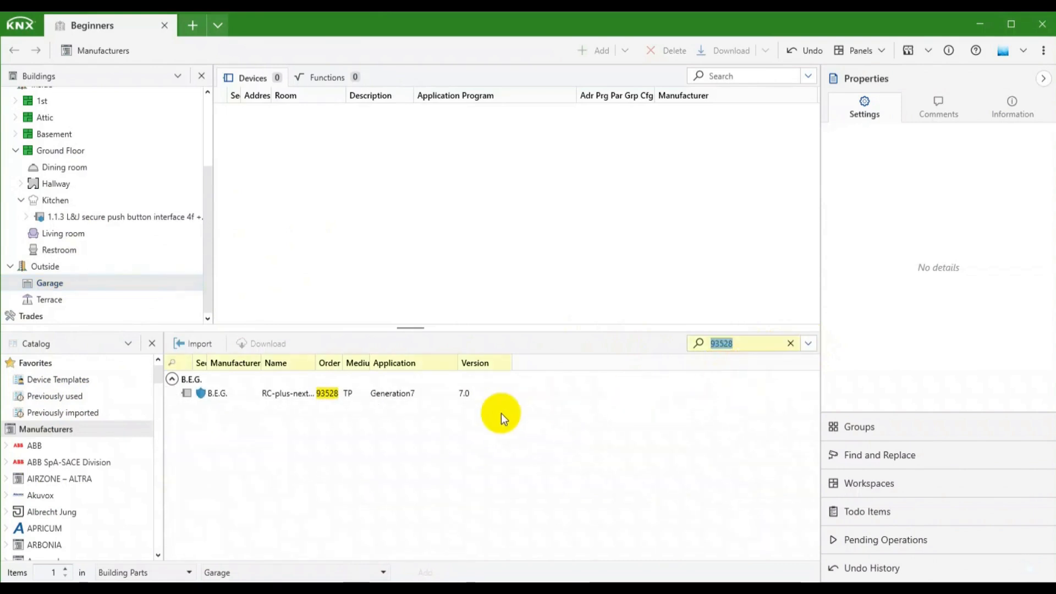
click(290, 393)
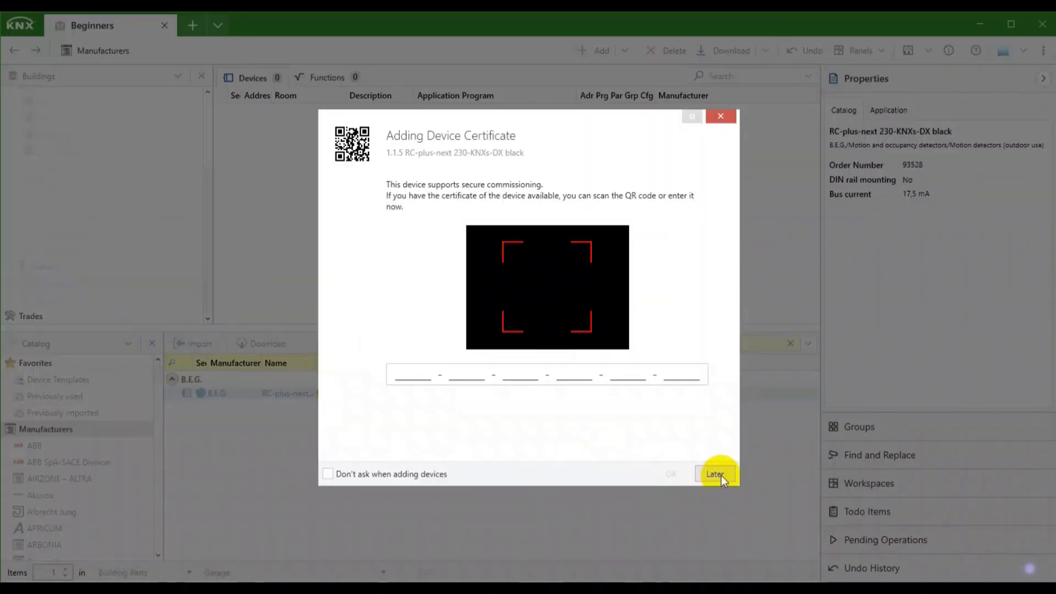
click(715, 473)
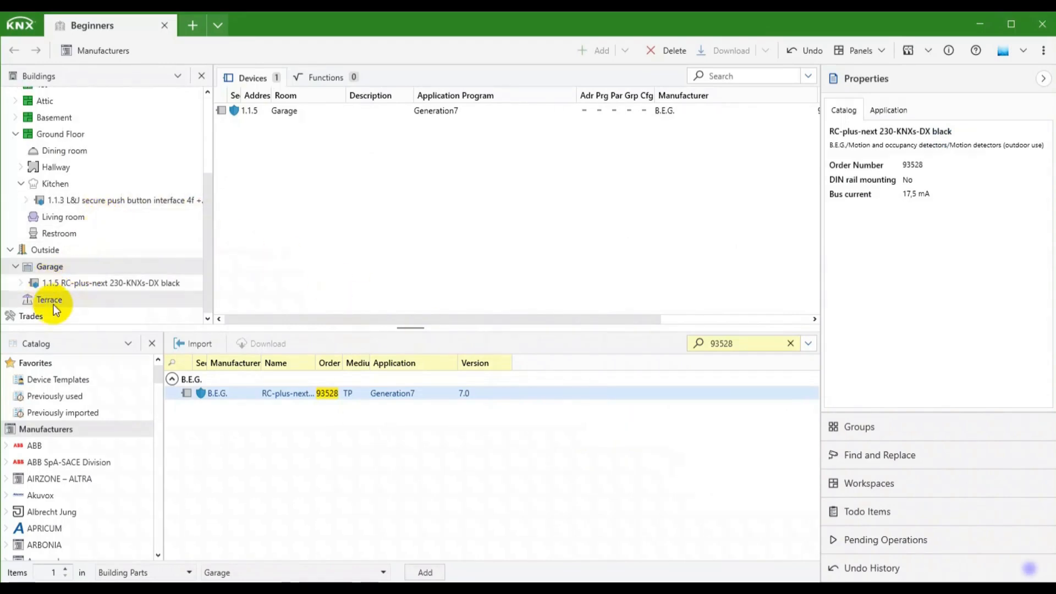
click(48, 299)
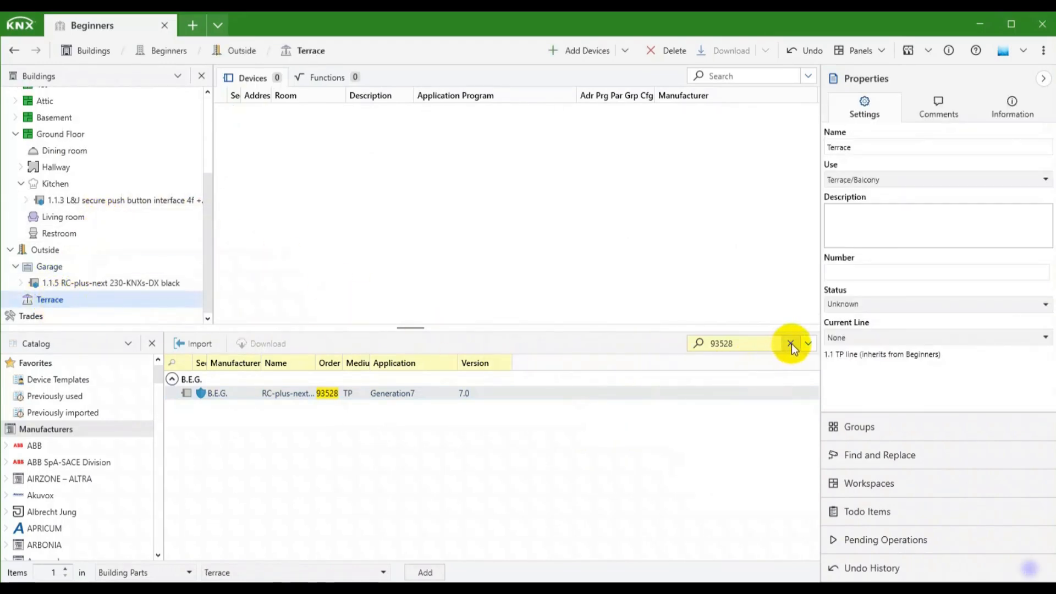
Add the ise RF Multi/TP coupler (3-0002-005) and Jung RF push-button (10921STRF) to Terrace.
click(791, 343)
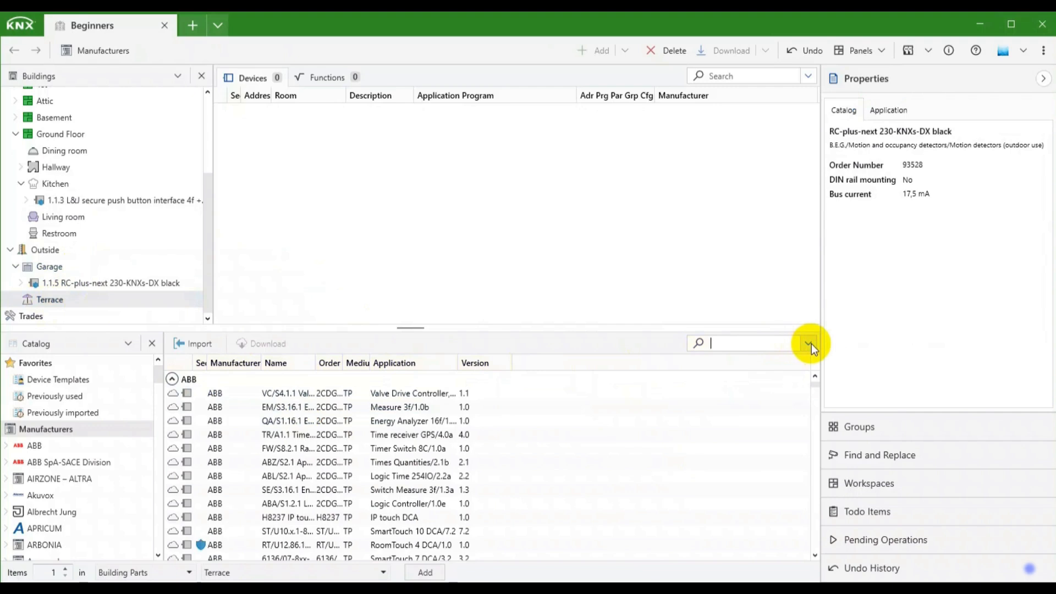
text(3-0002-005)
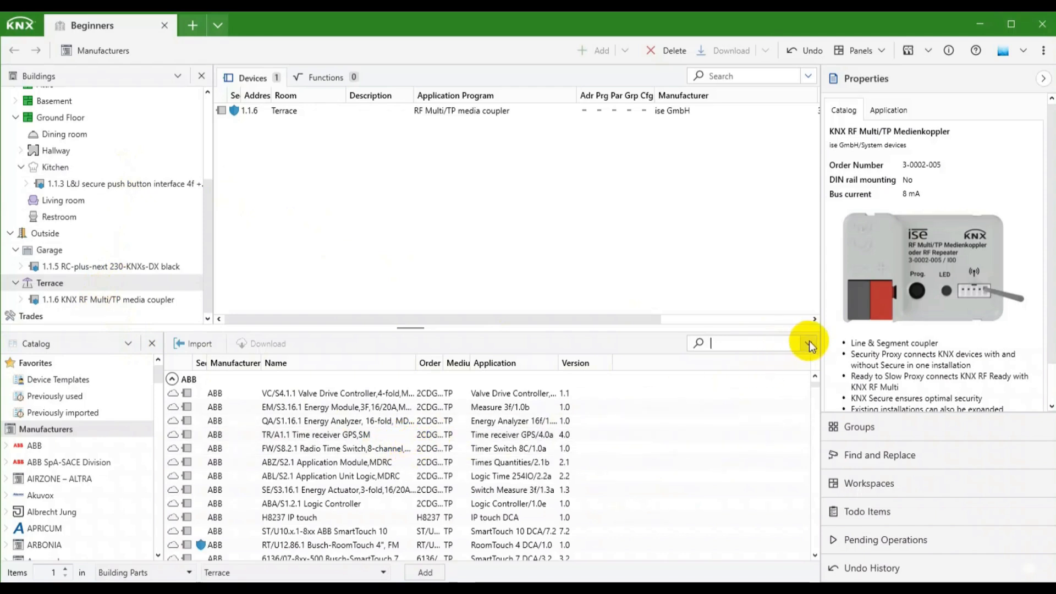
text(10921STRF)
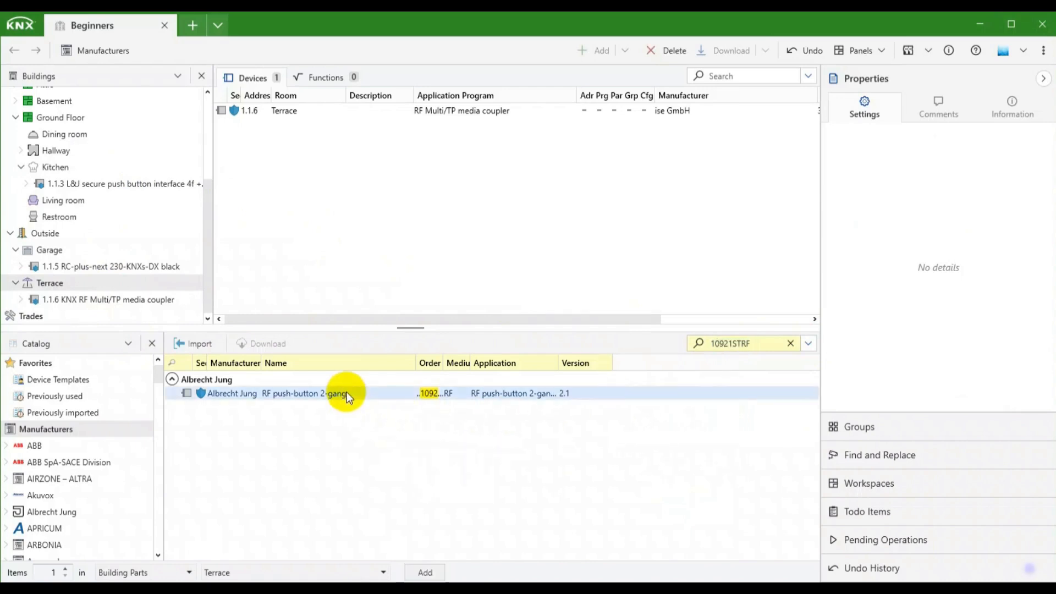
click(303, 393)
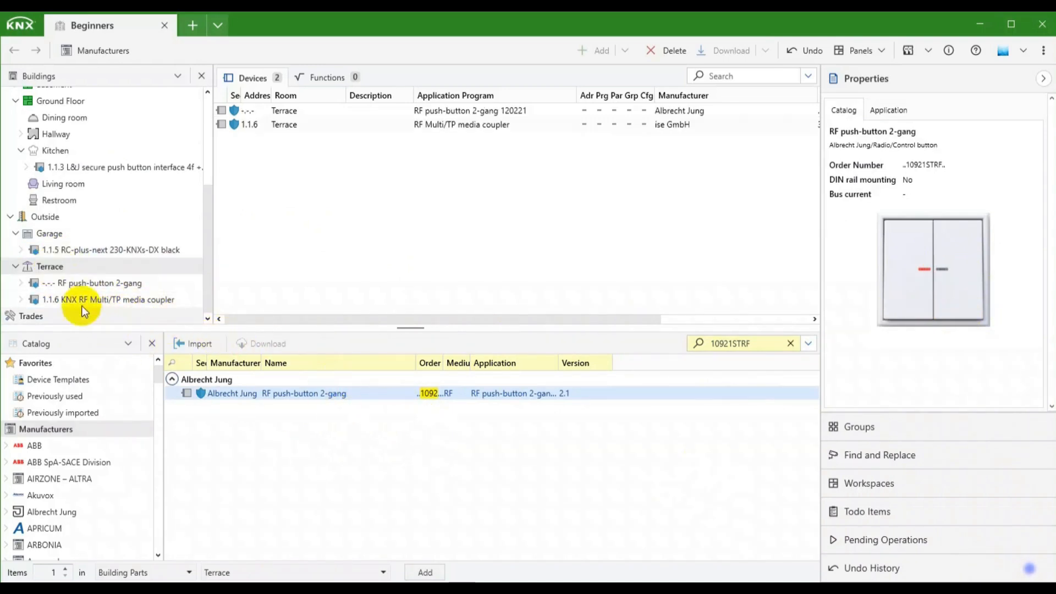
mouse_move(636, 407)
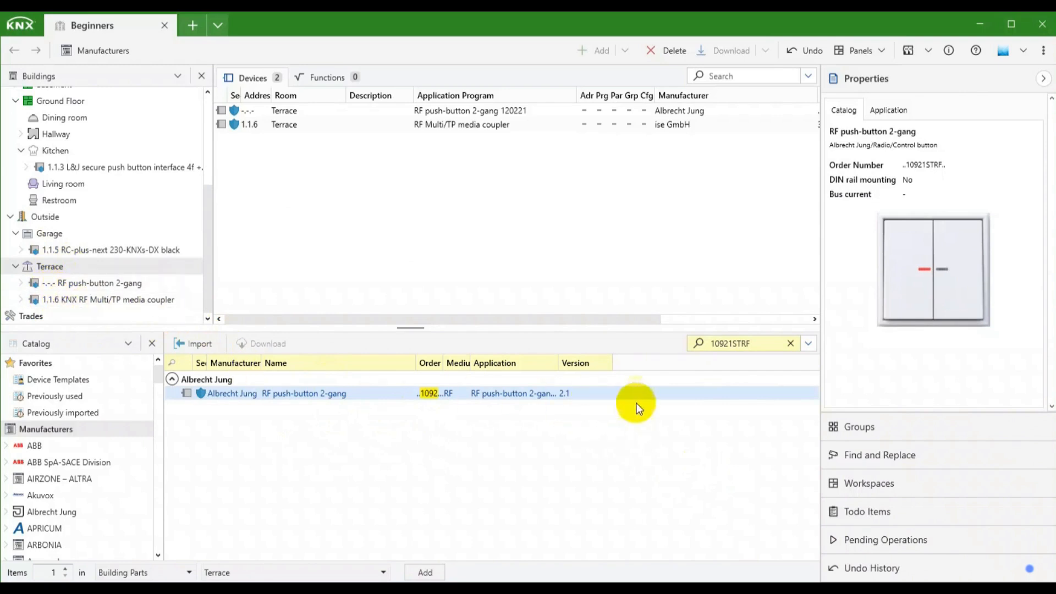
click(806, 342)
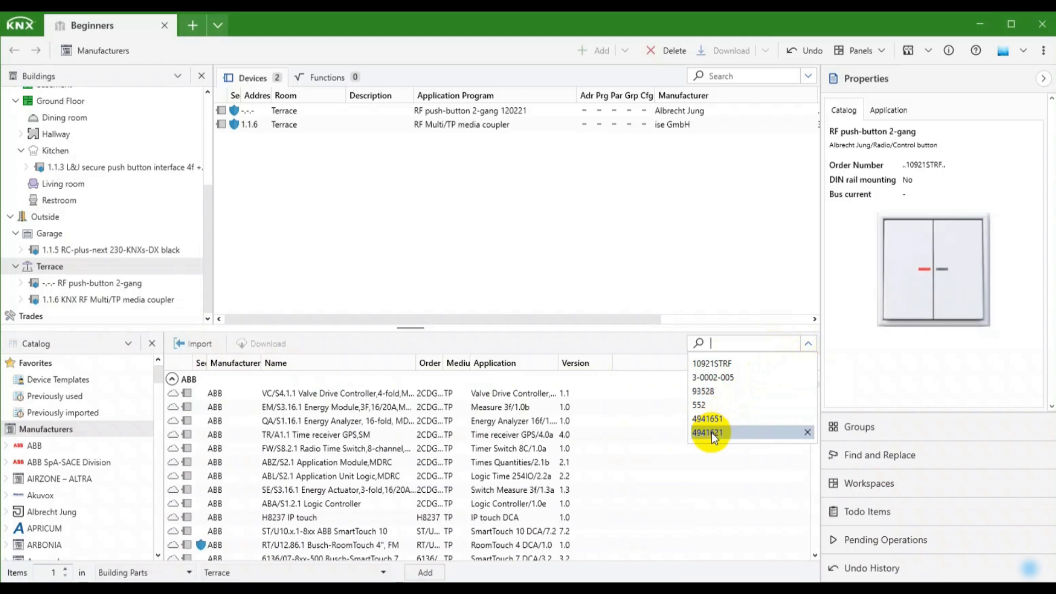
Add the Theben SU 1 S RF (4941621) and Weinzierl RF Blue IO 552 dimmer to Terrace.
click(707, 431)
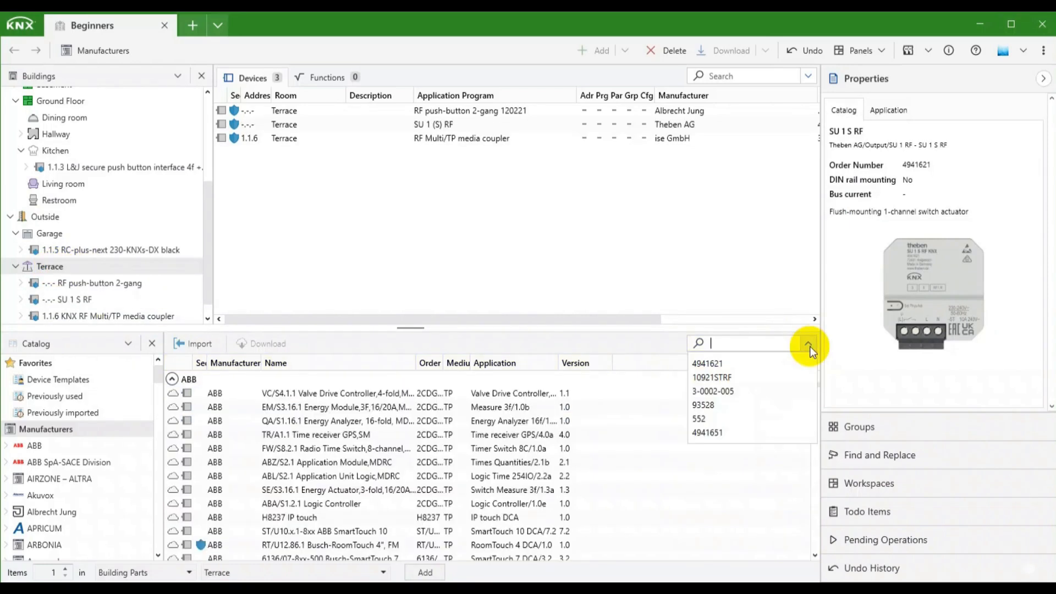
click(698, 418)
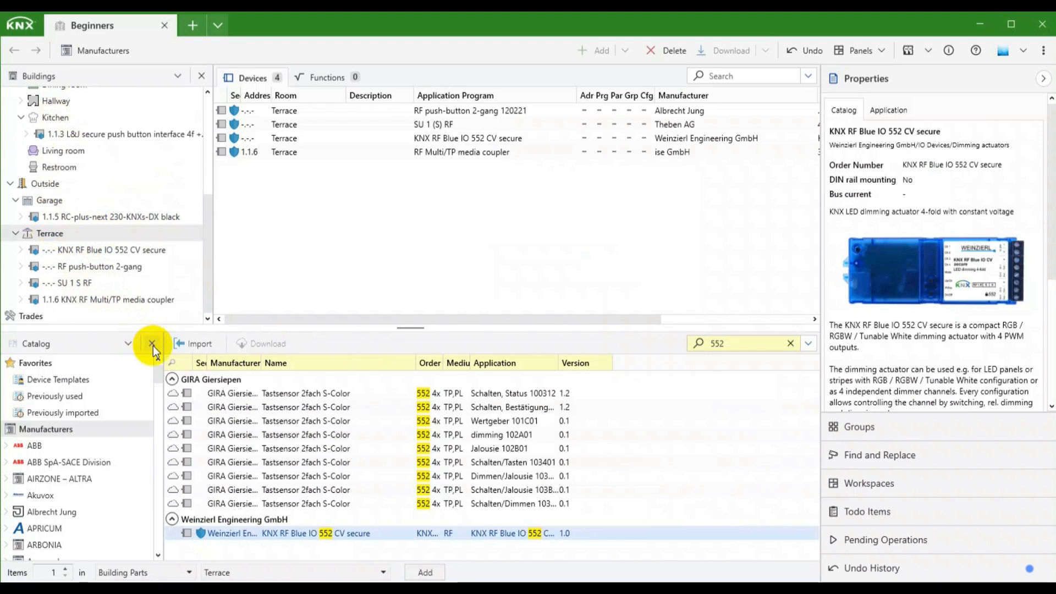
click(153, 343)
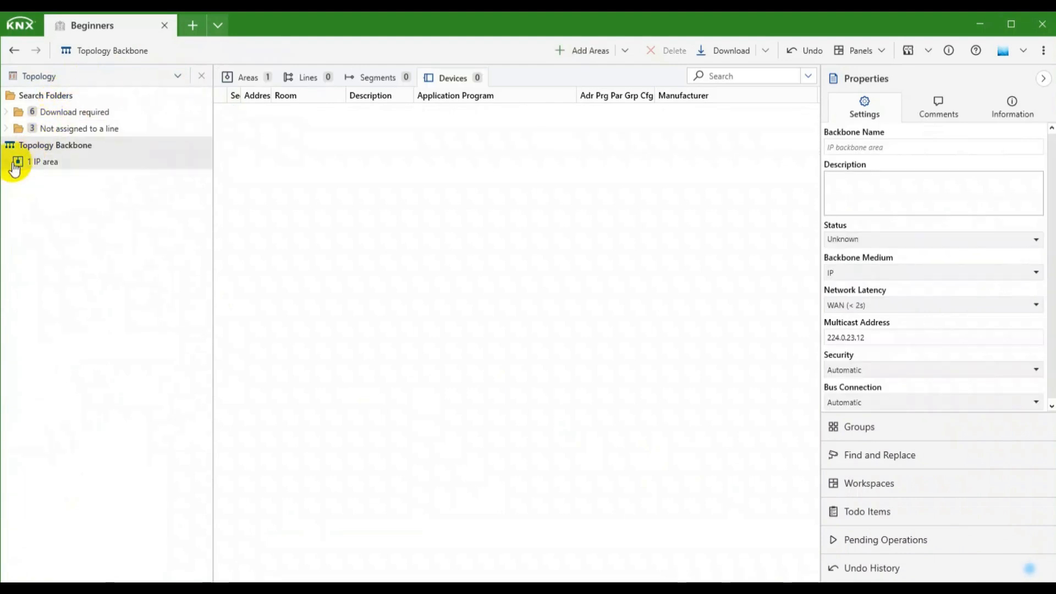
Move the three unassigned Terrace RF devices onto RF segment 1 as 1.1.7–1.1.9, then view Buildings.
click(7, 161)
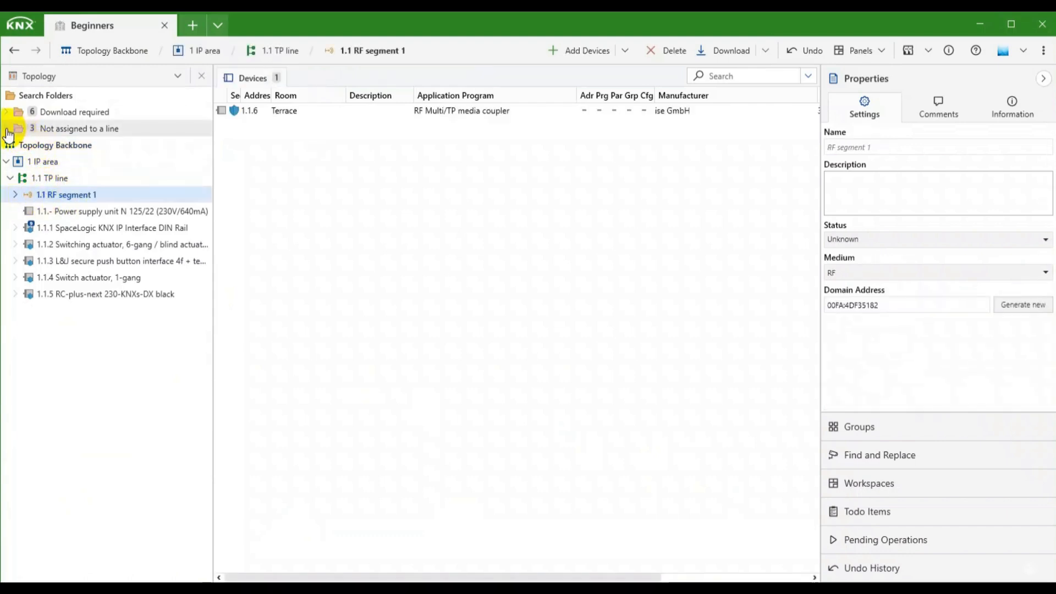
click(79, 128)
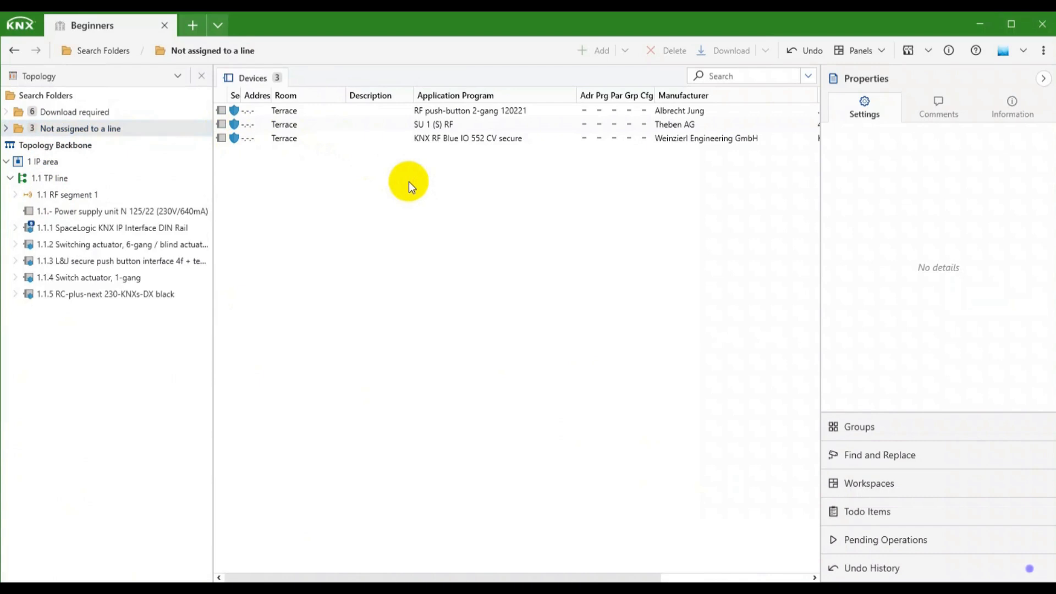
drag(408, 181, 189, 177)
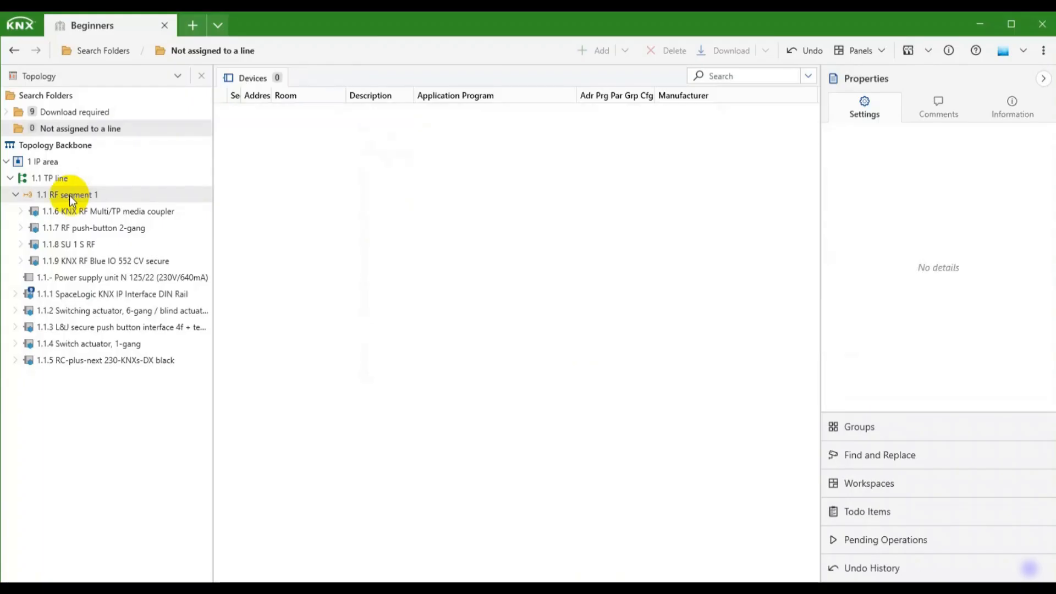
click(67, 244)
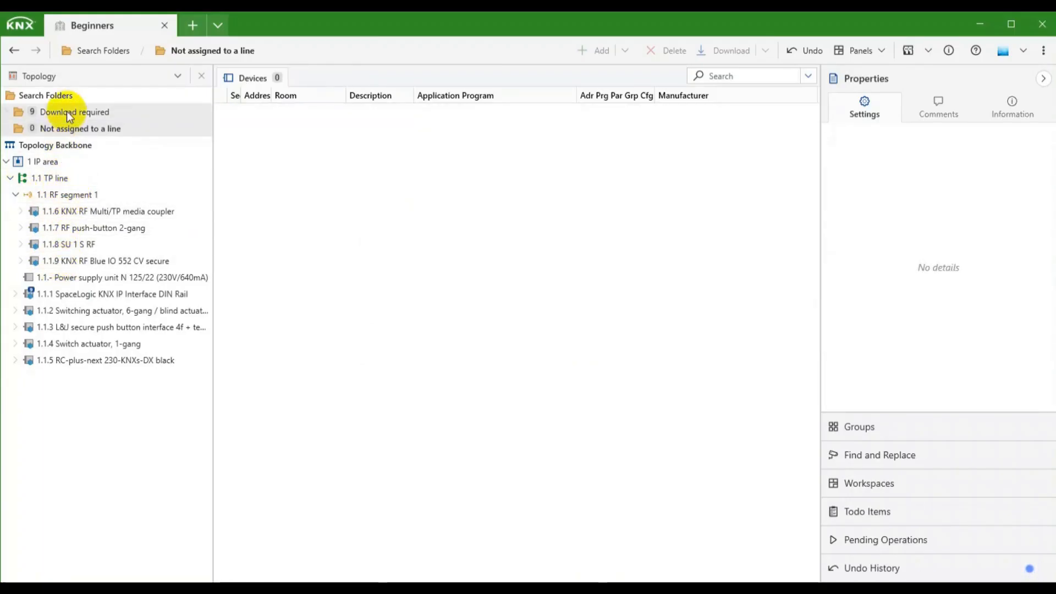
click(177, 76)
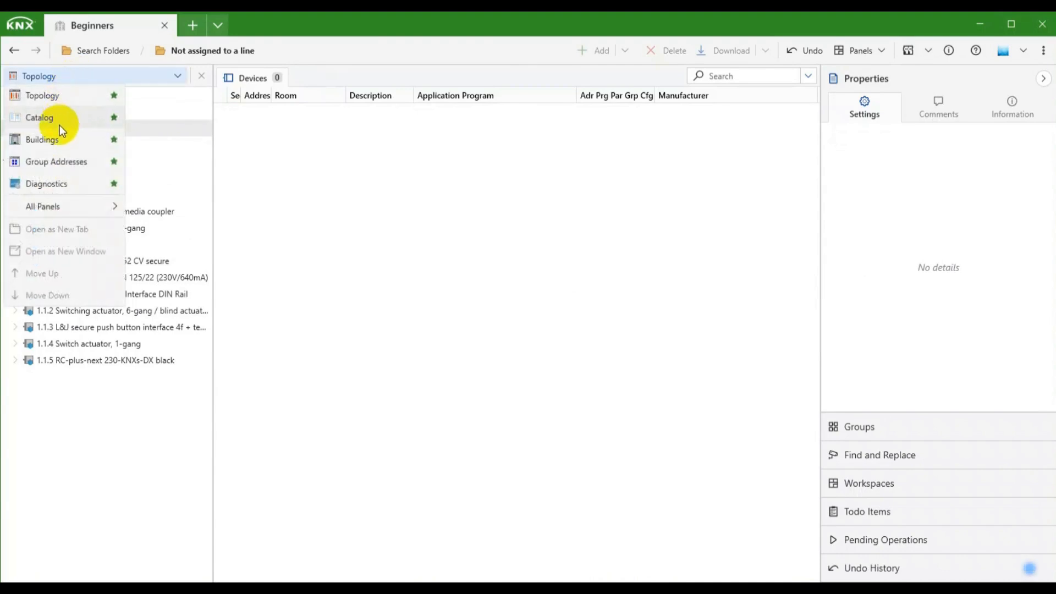
click(42, 140)
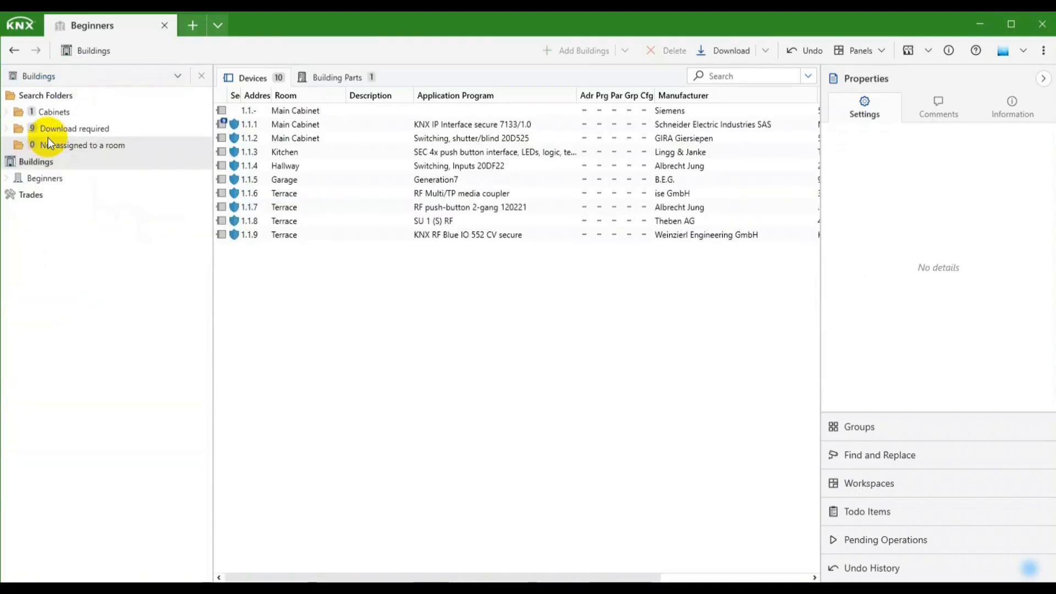